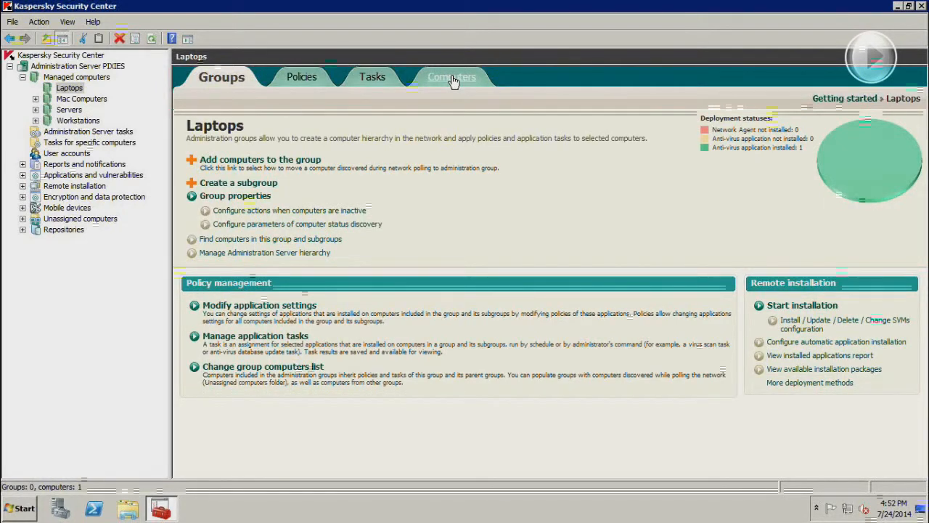
mouse_move(273, 87)
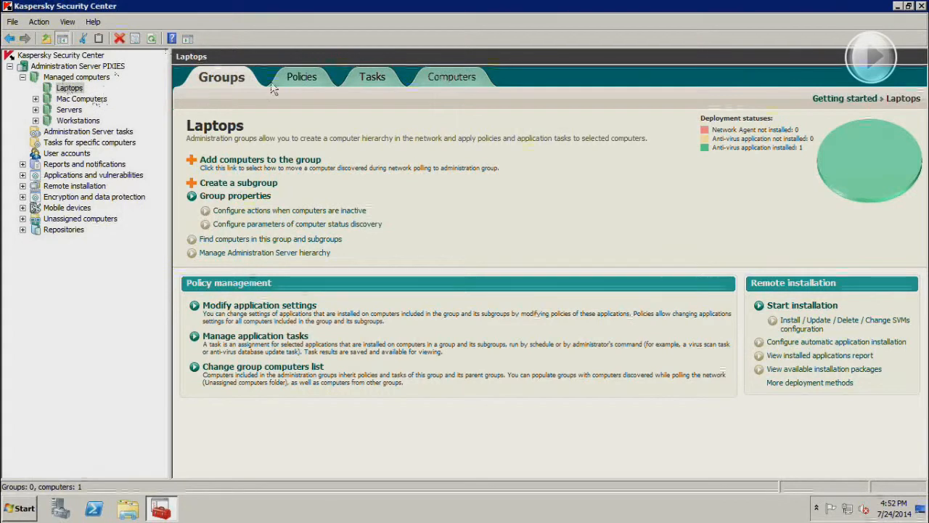
Step: Show the Laptops group's list of protection policies
left_click(296, 76)
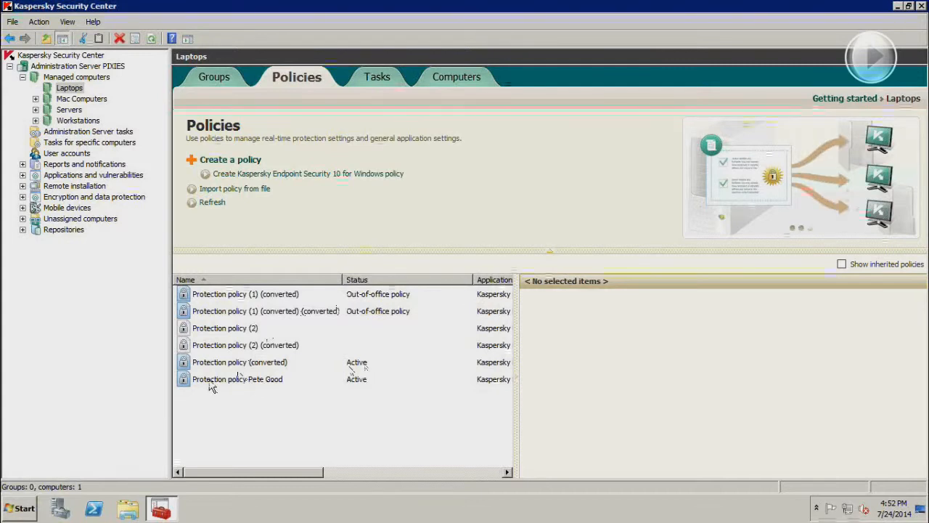
double_click(237, 379)
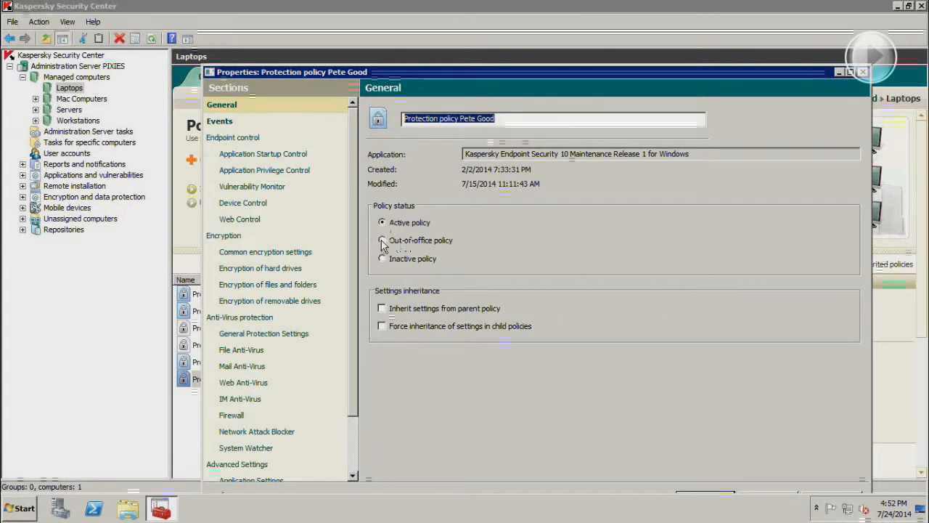
left_click(382, 241)
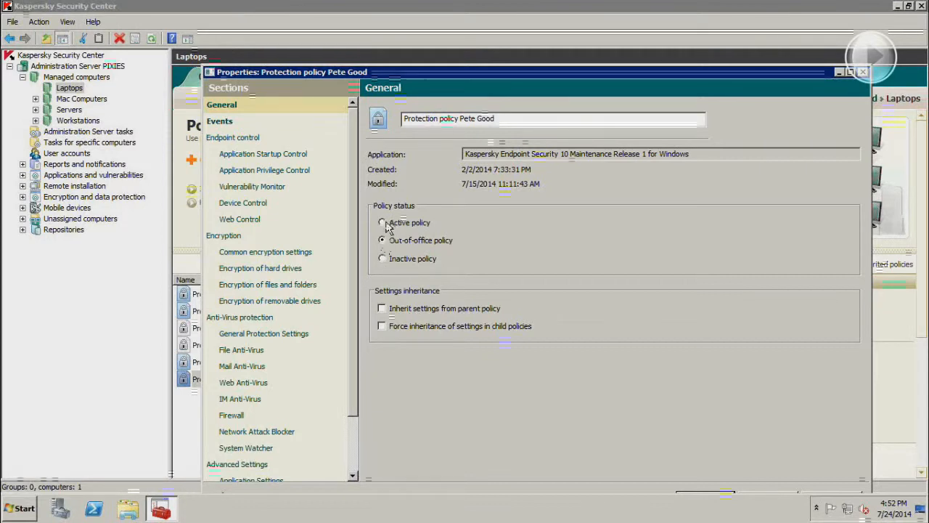
left_click(382, 240)
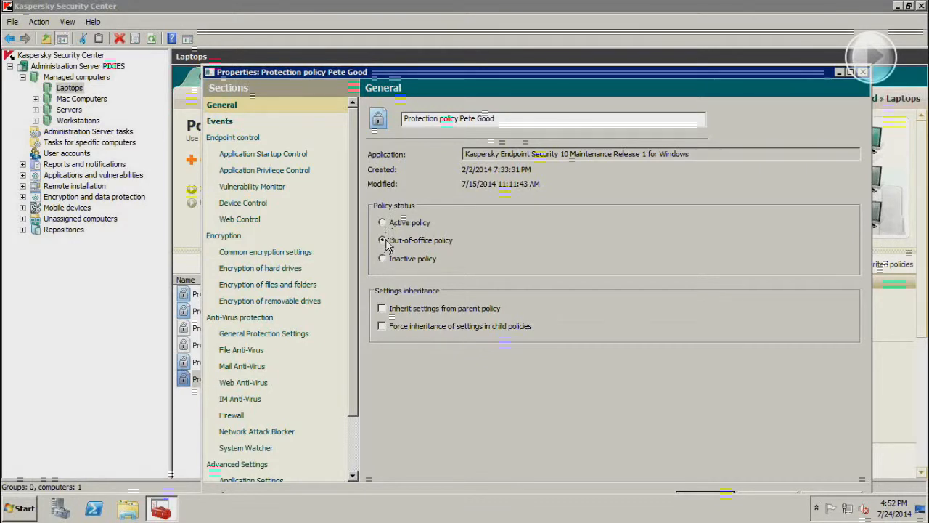
left_click(381, 241)
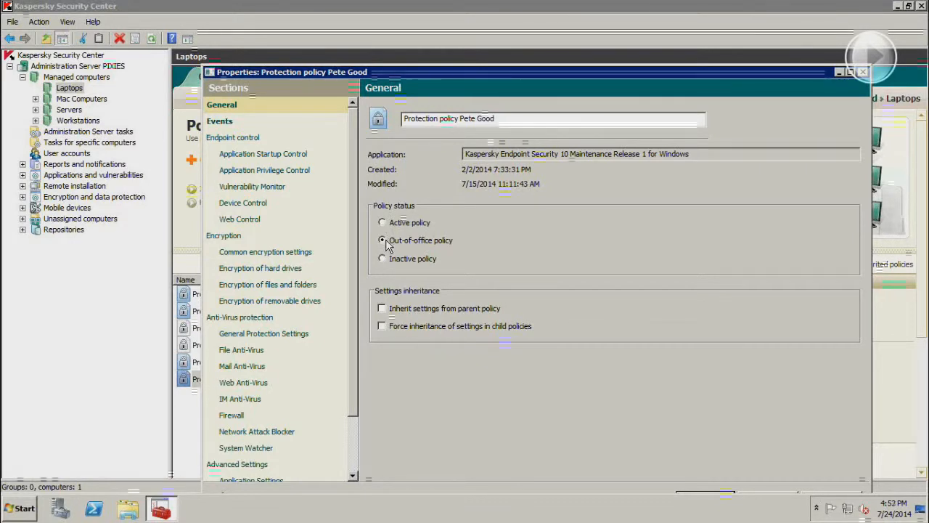